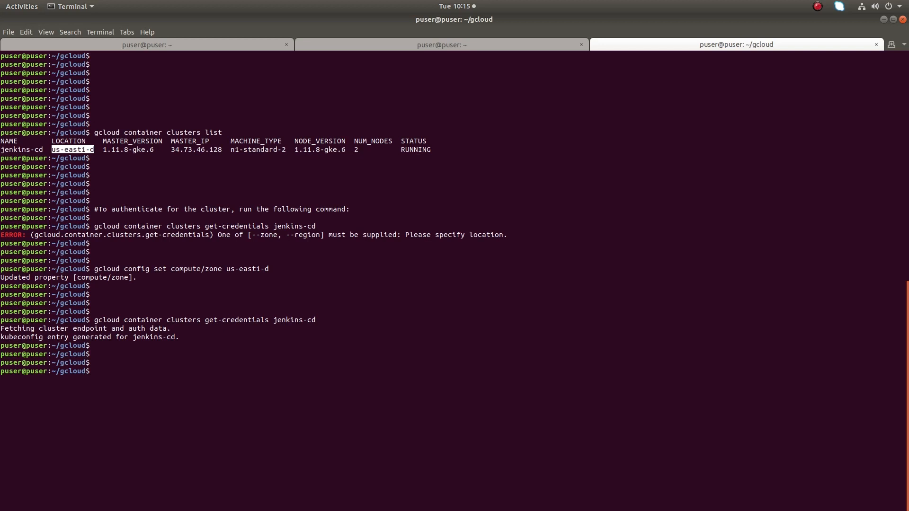
Stage 'gcloud components install kubectl' at a cleared prompt without running it
text(gcloud components install kubectl)
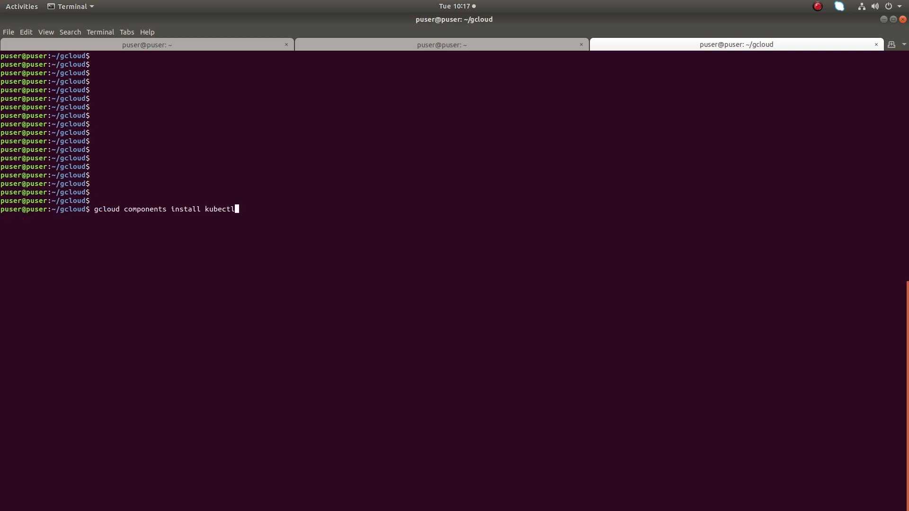
After gcloud refuses the component, install kubectl via the suggested 'sudo apt-get install kubectl'
key(Return)
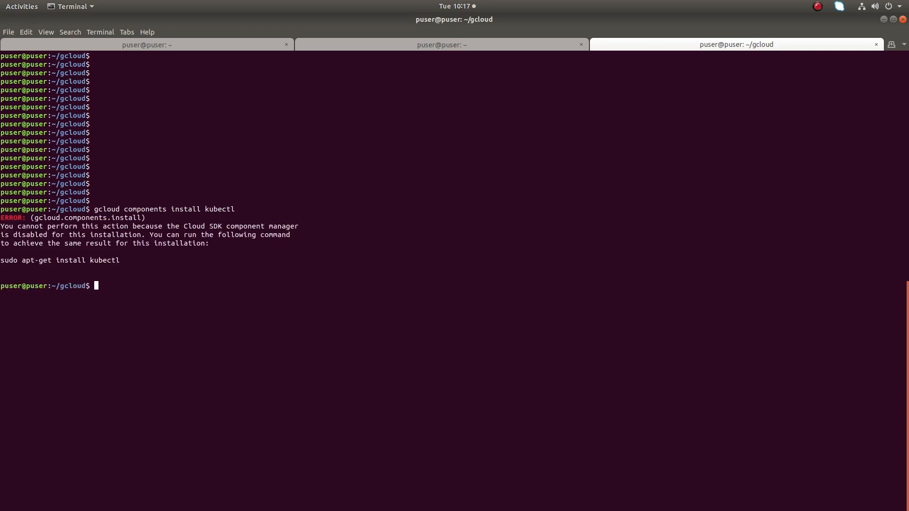
key(Return)
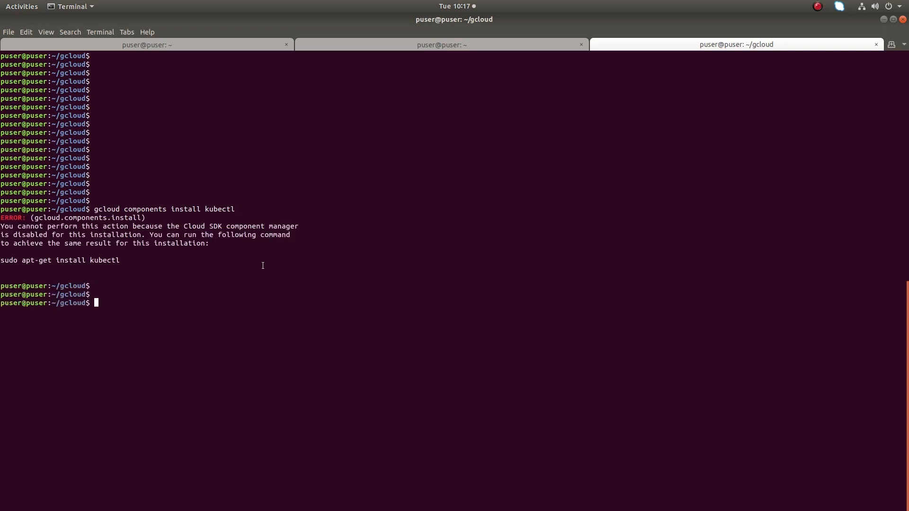
double_click(69, 259)
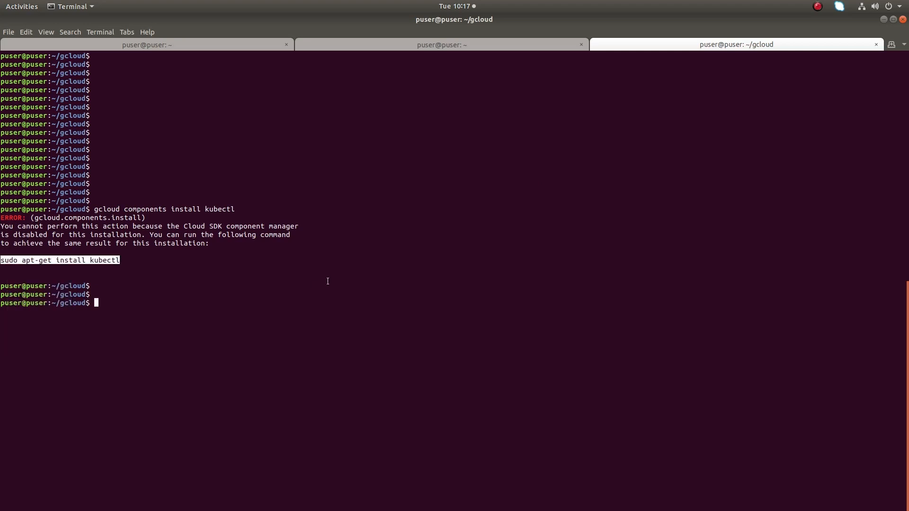
key(Return)
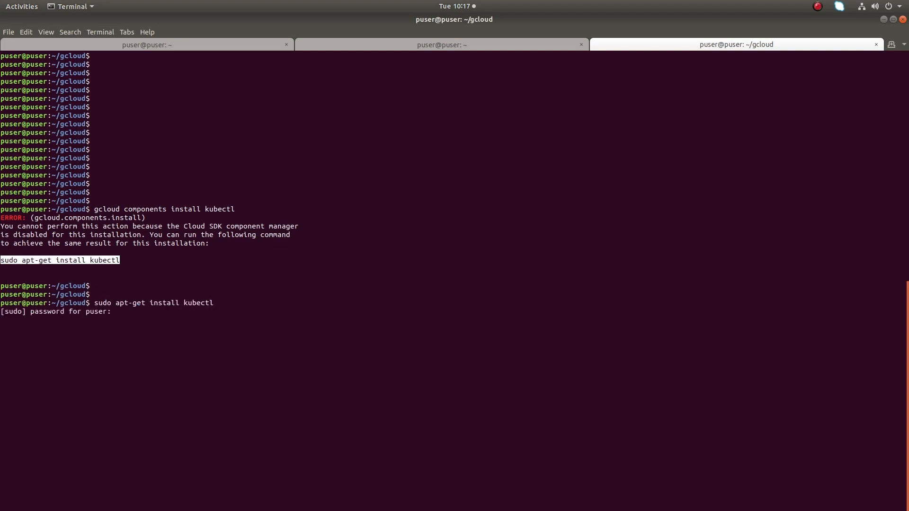
key(Return)
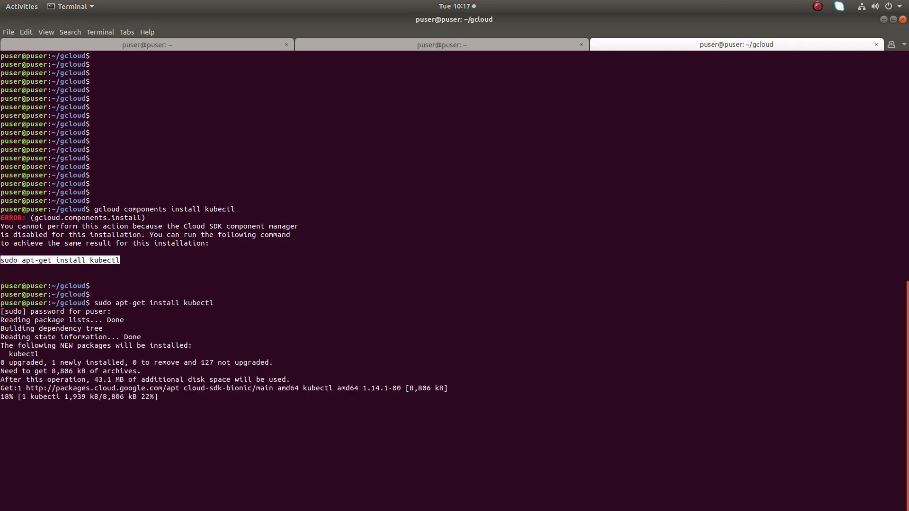
Stage 'kubectl get pods' at the prompt
text(kubectl get pods)
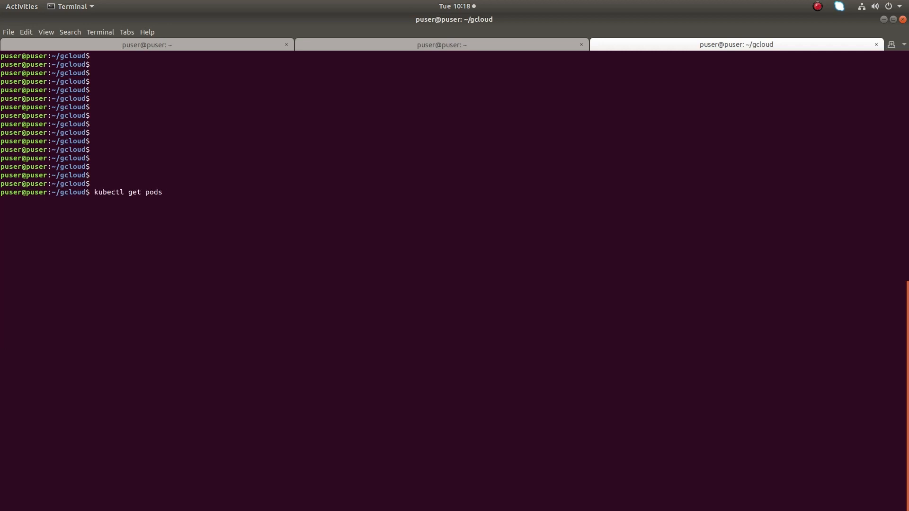
List the cluster's pods, showing cd-jenkins-5dc9cd6487-rxf64 Running, and start a '##SSH to pod' comment
key(Return)
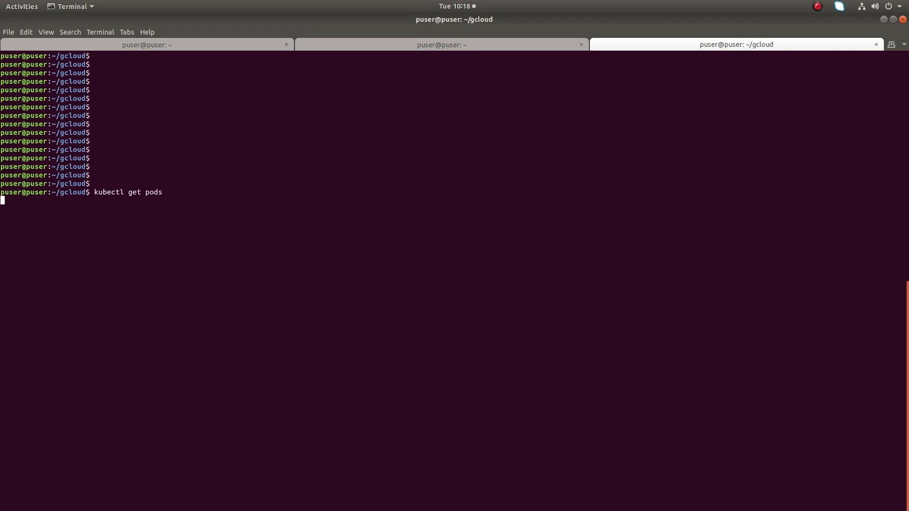
key(Return)
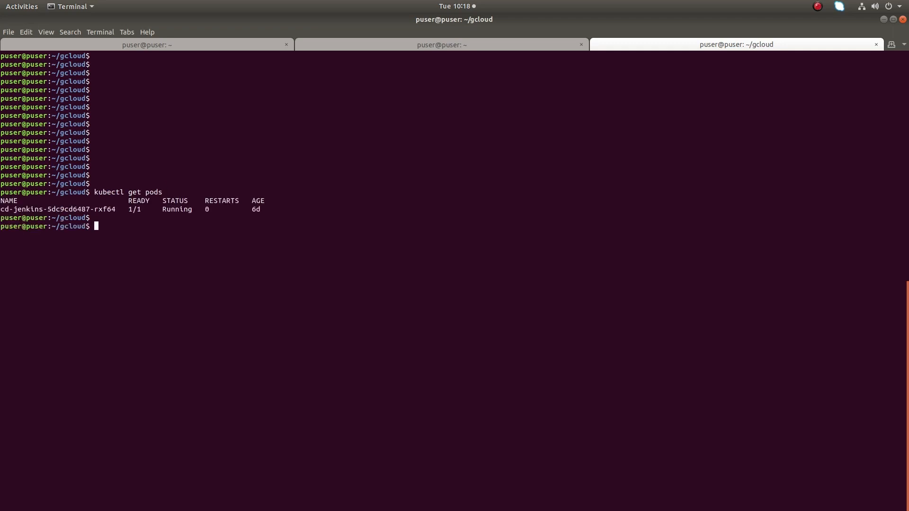
key(Return)
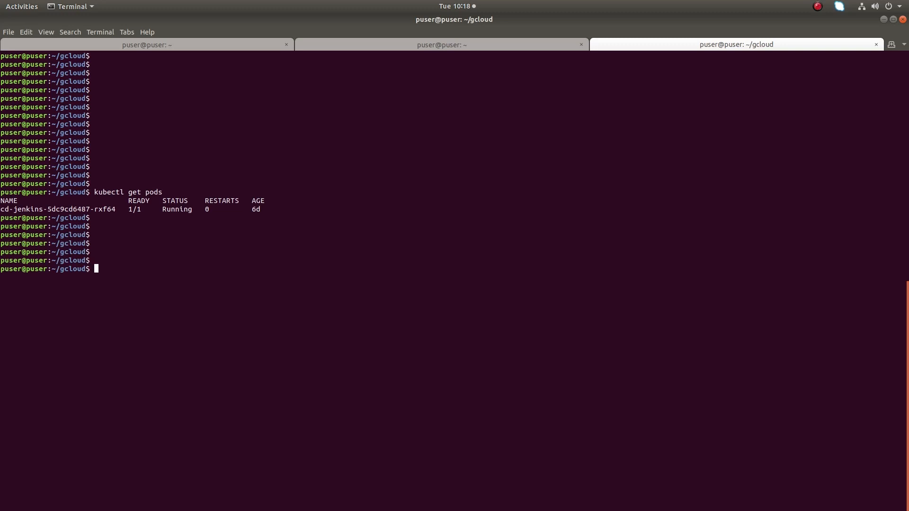
text(##SSH to p)
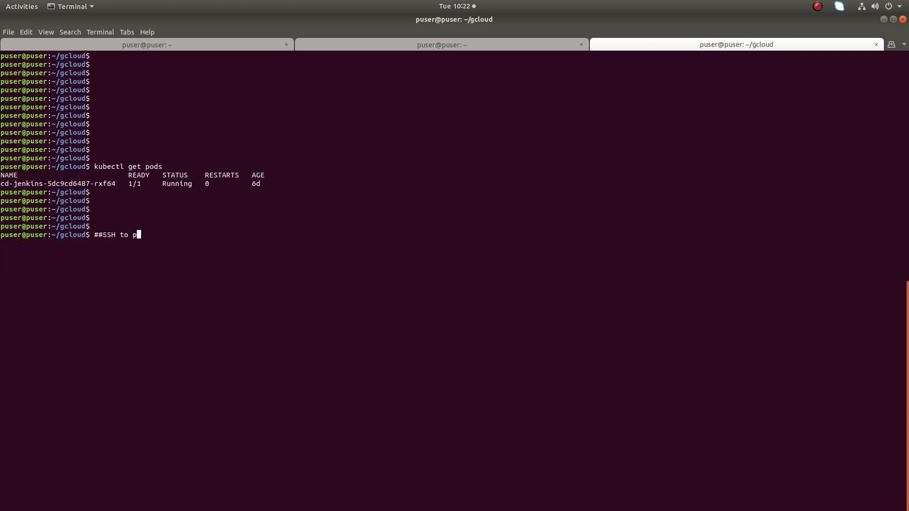
Enter a bash shell in pod cd-jenkins-5dc9cd6487-rxf64 via kubectl exec -it
key(Return)
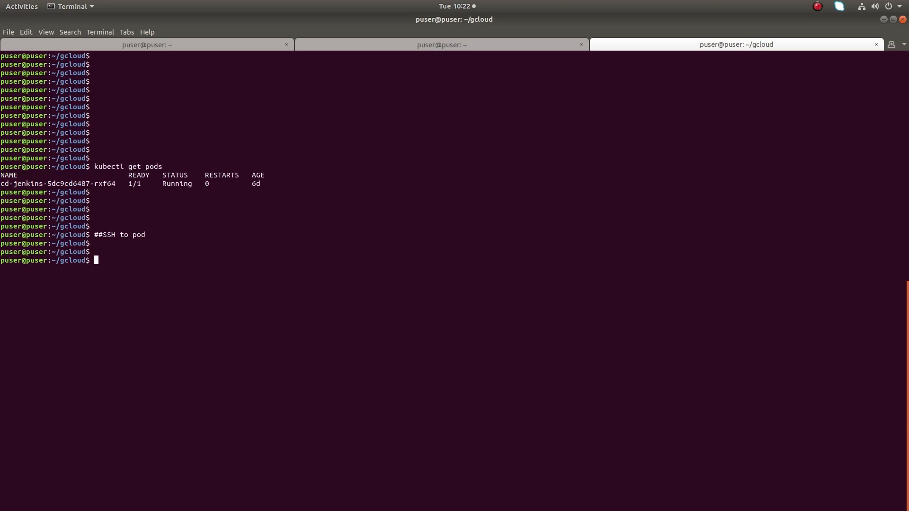
text(kubectl exec -it cd-jenkins-5dc9cd6487-rxf64 bash)
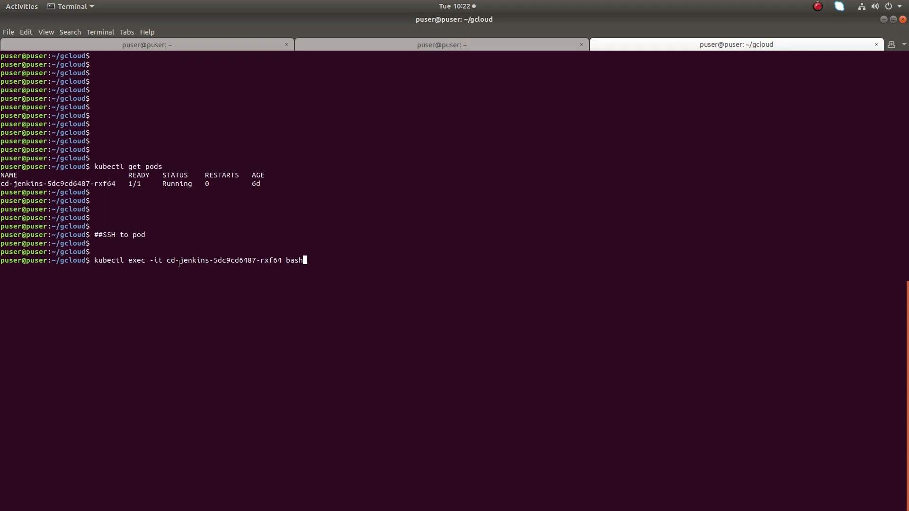
double_click(223, 259)
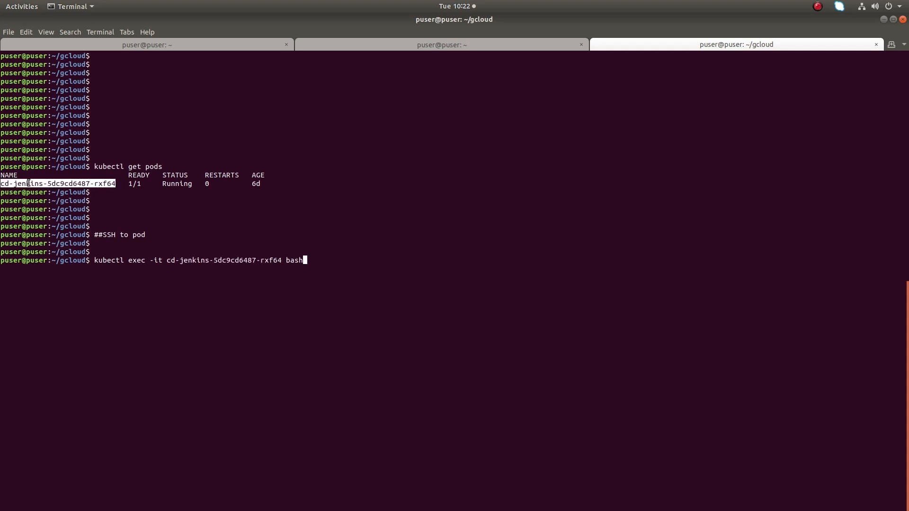
key(Return)
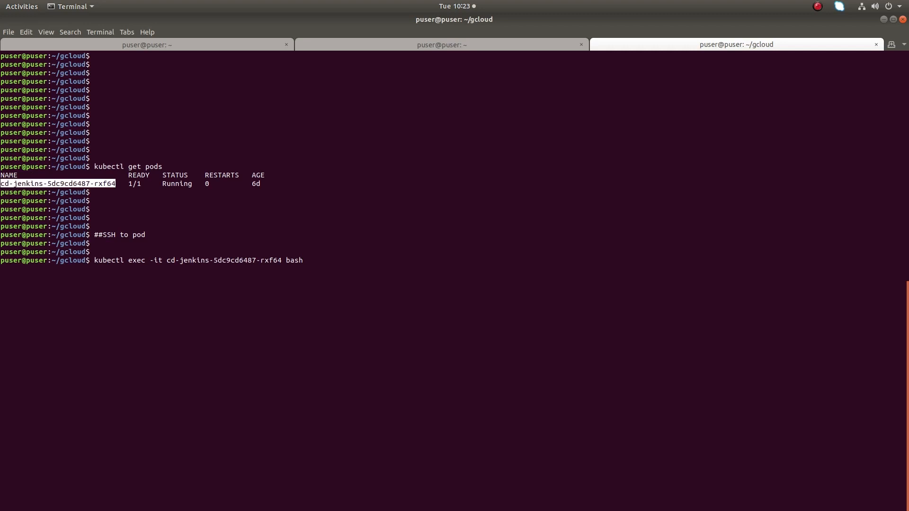
List the pod's root directory with ls, showing bin through var
key(Return)
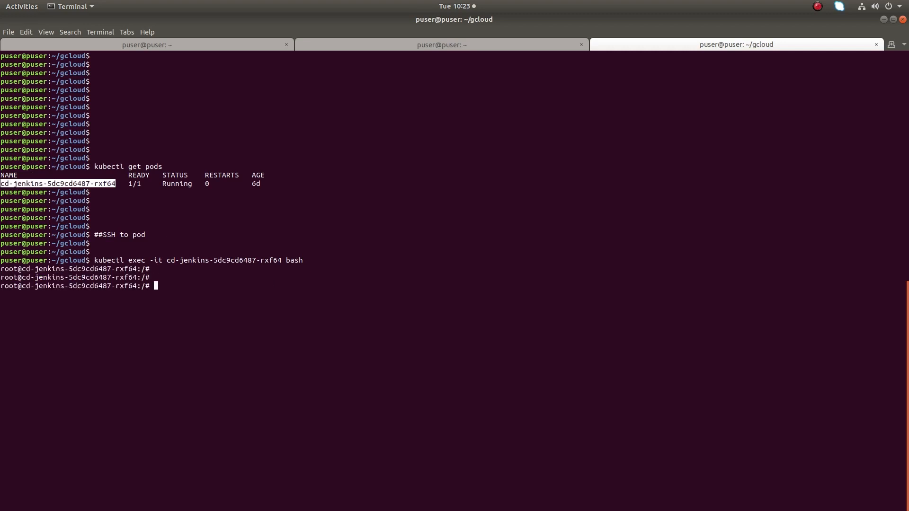
text(ls)
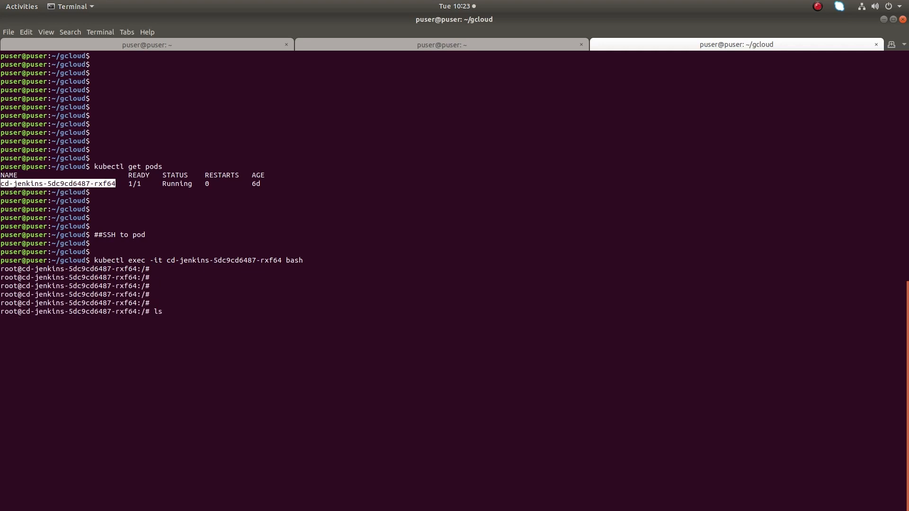
key(Return)
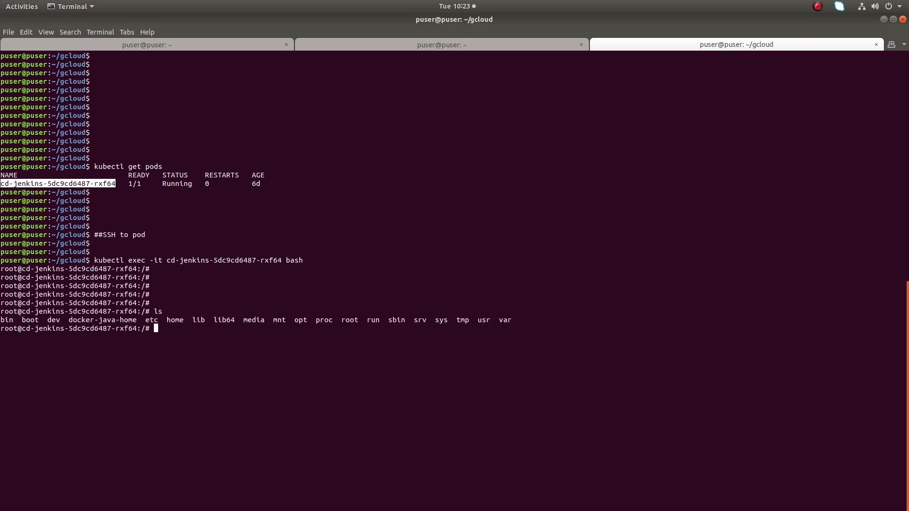